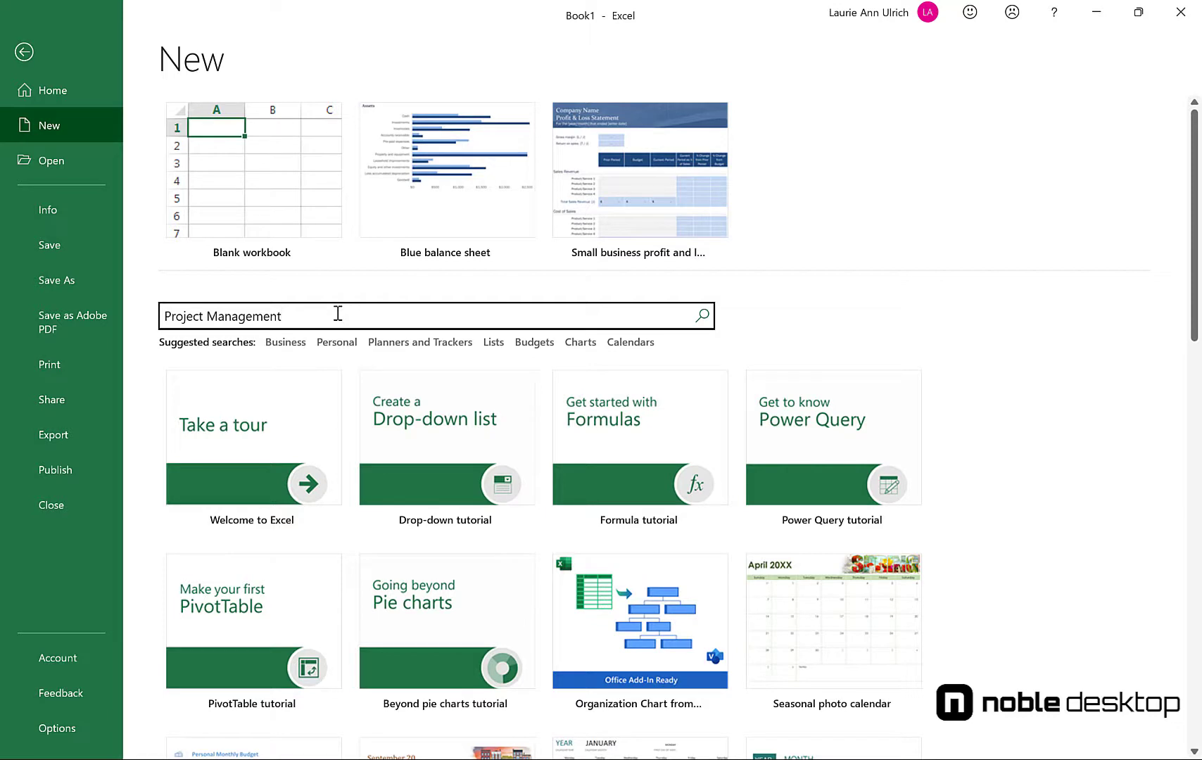
Step: Search templates for 'Project Management' and create a workbook from the Project tracker template
left_click(700, 315)
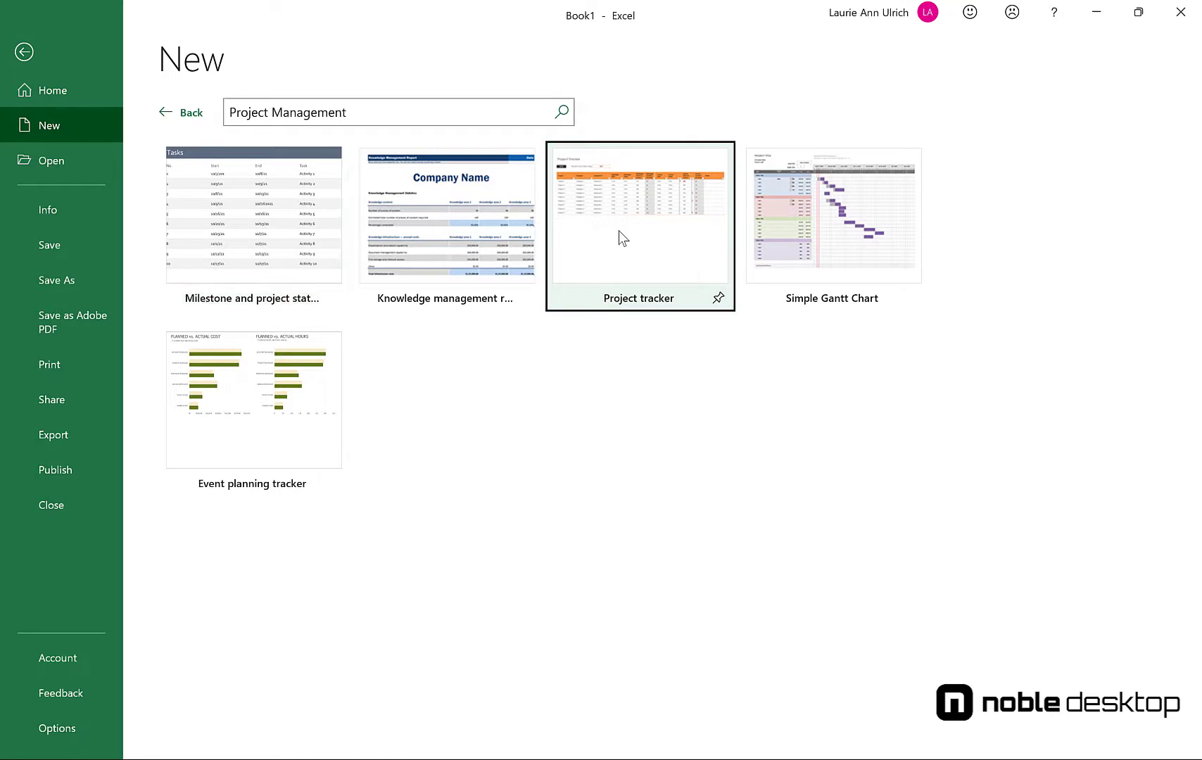
left_click(639, 223)
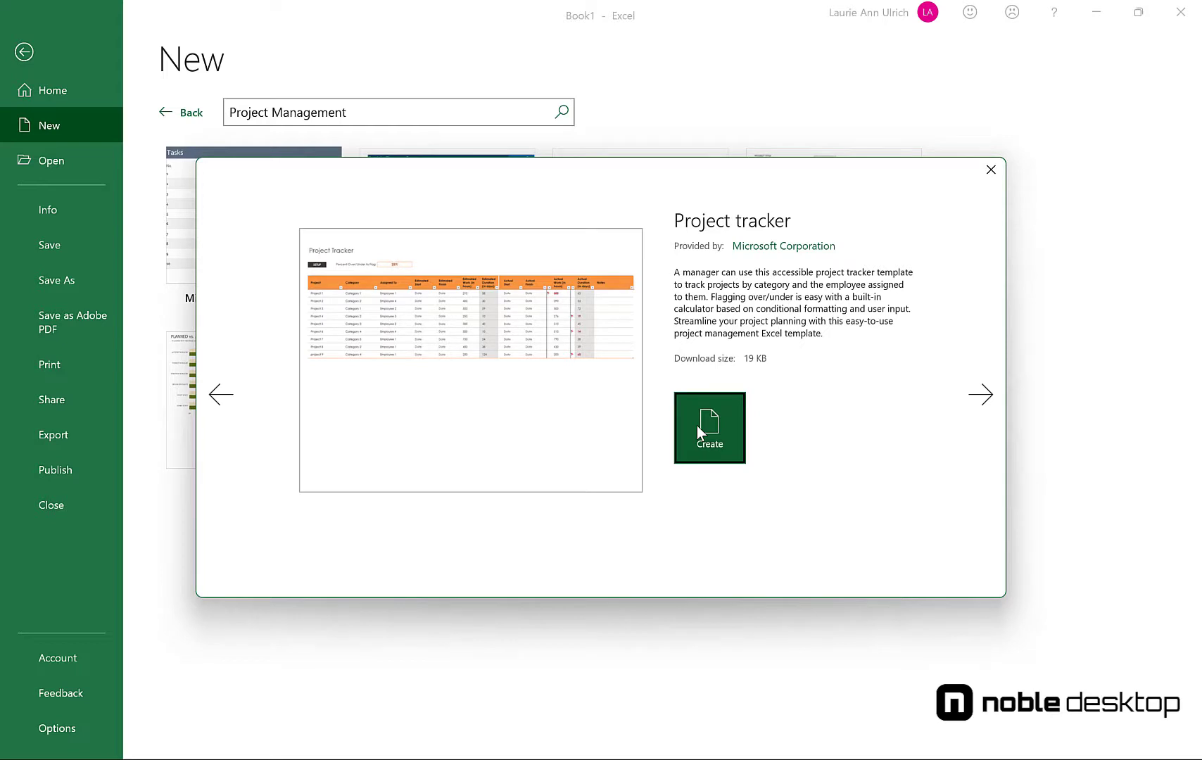
left_click(707, 427)
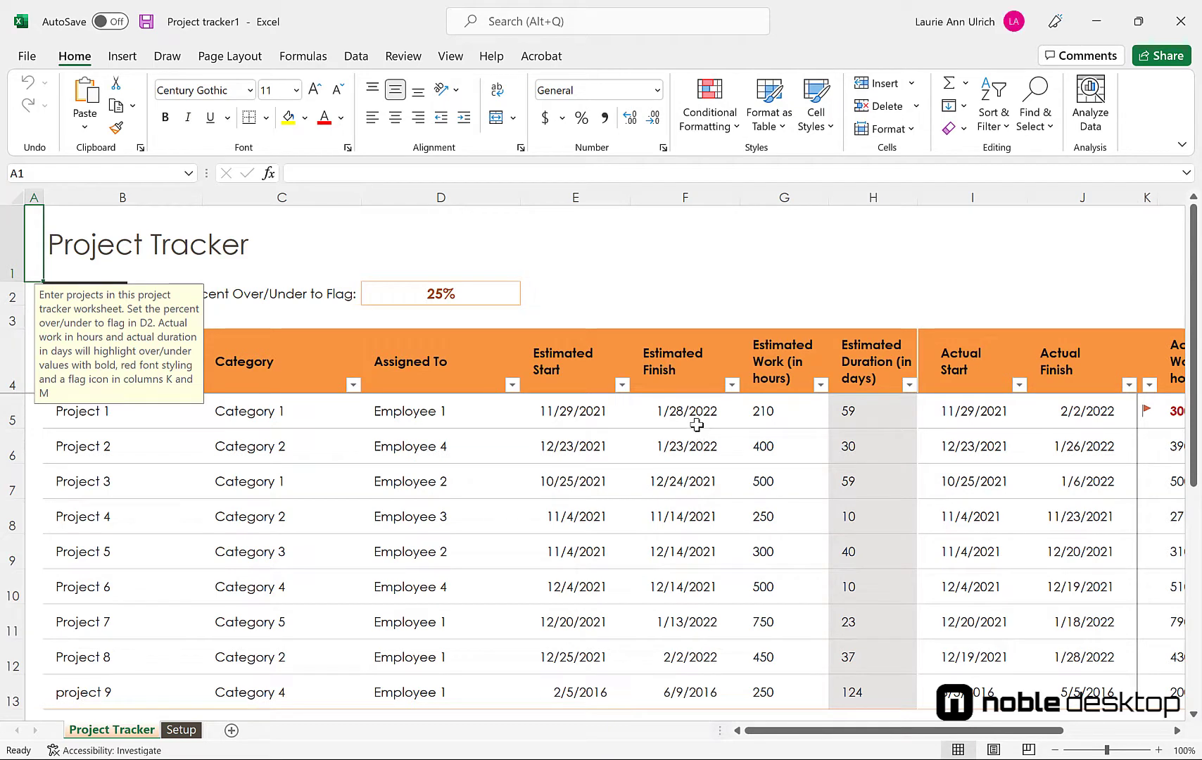
mouse_move(231, 349)
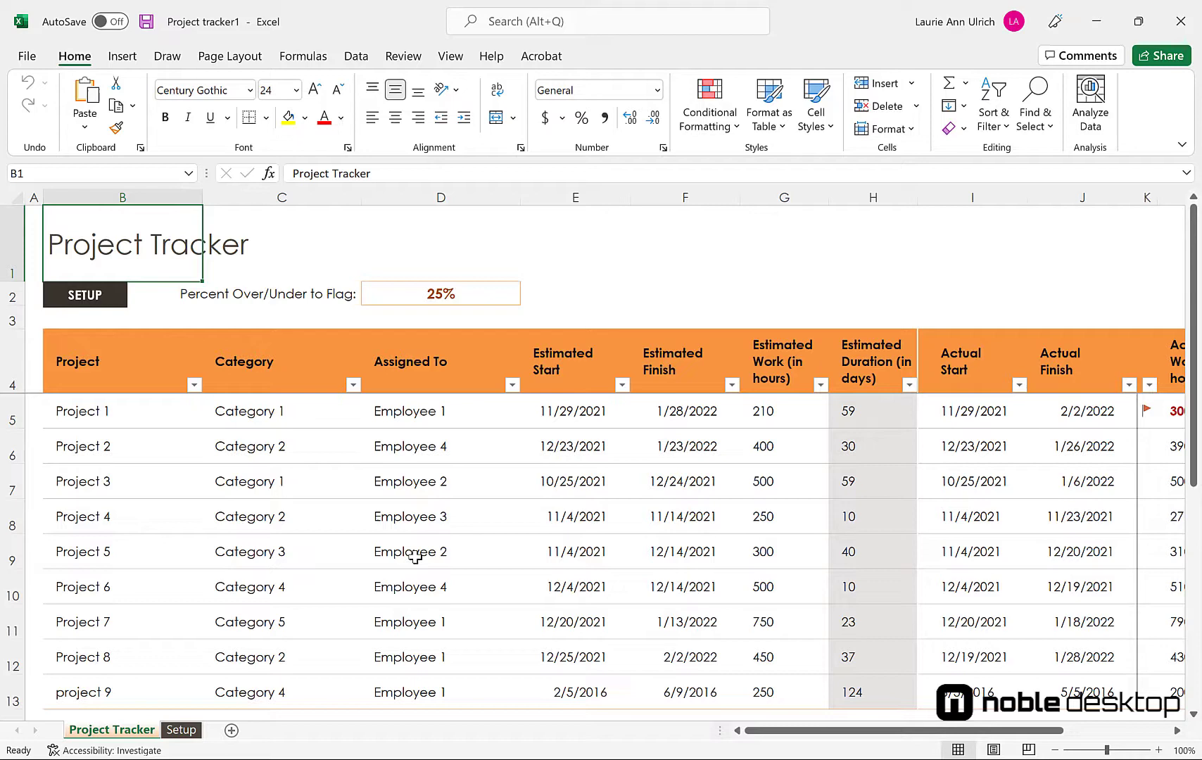
mouse_move(489, 549)
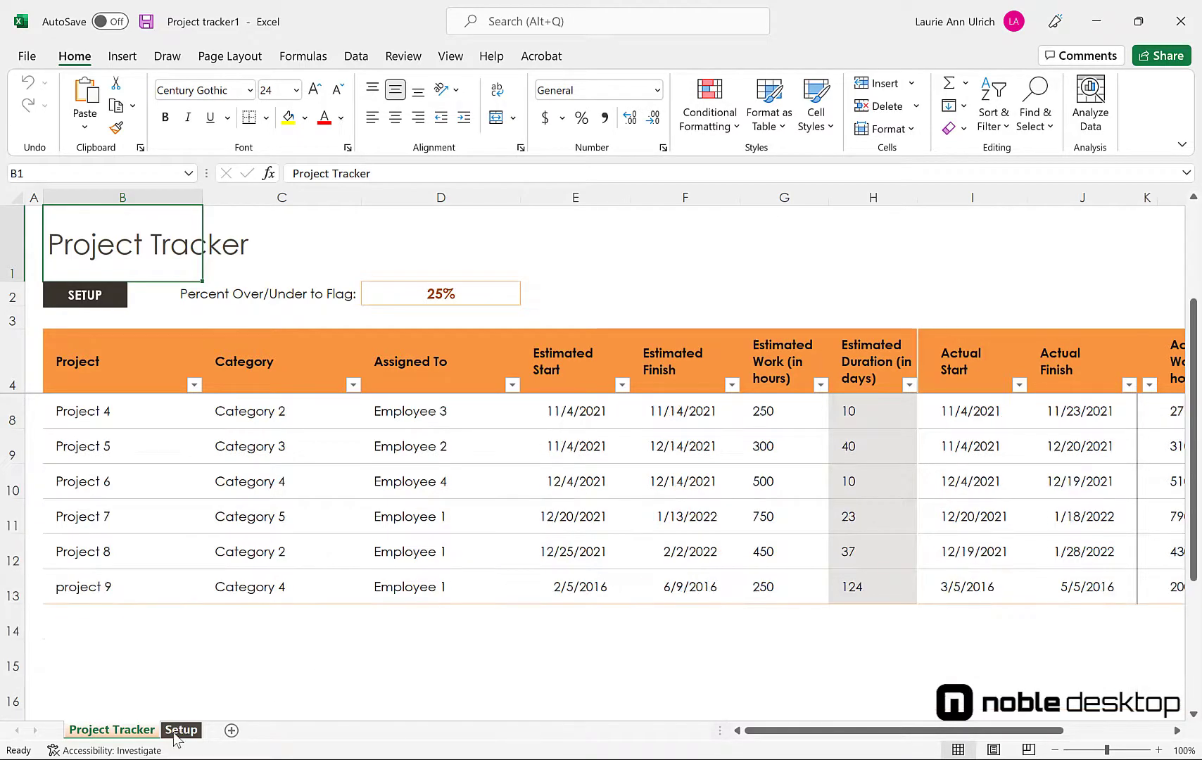
Step: Show the Setup worksheet with its six placeholder category and employee names
left_click(180, 728)
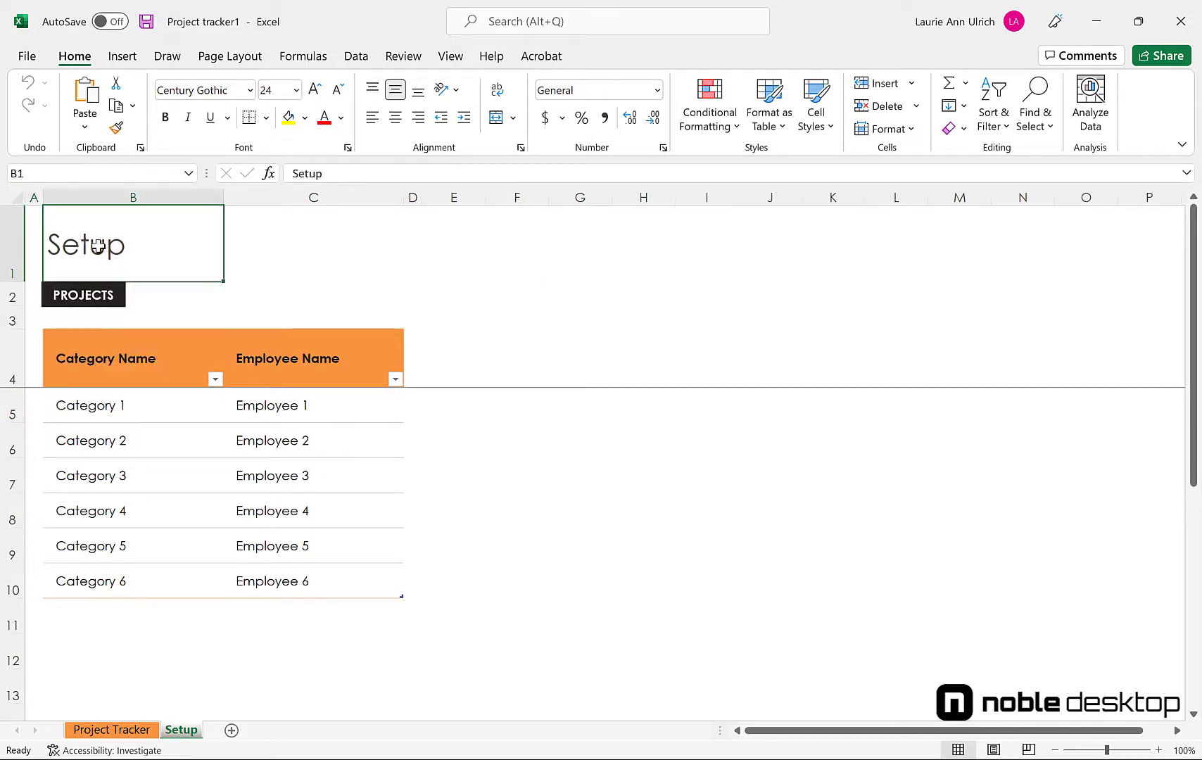
mouse_move(680, 617)
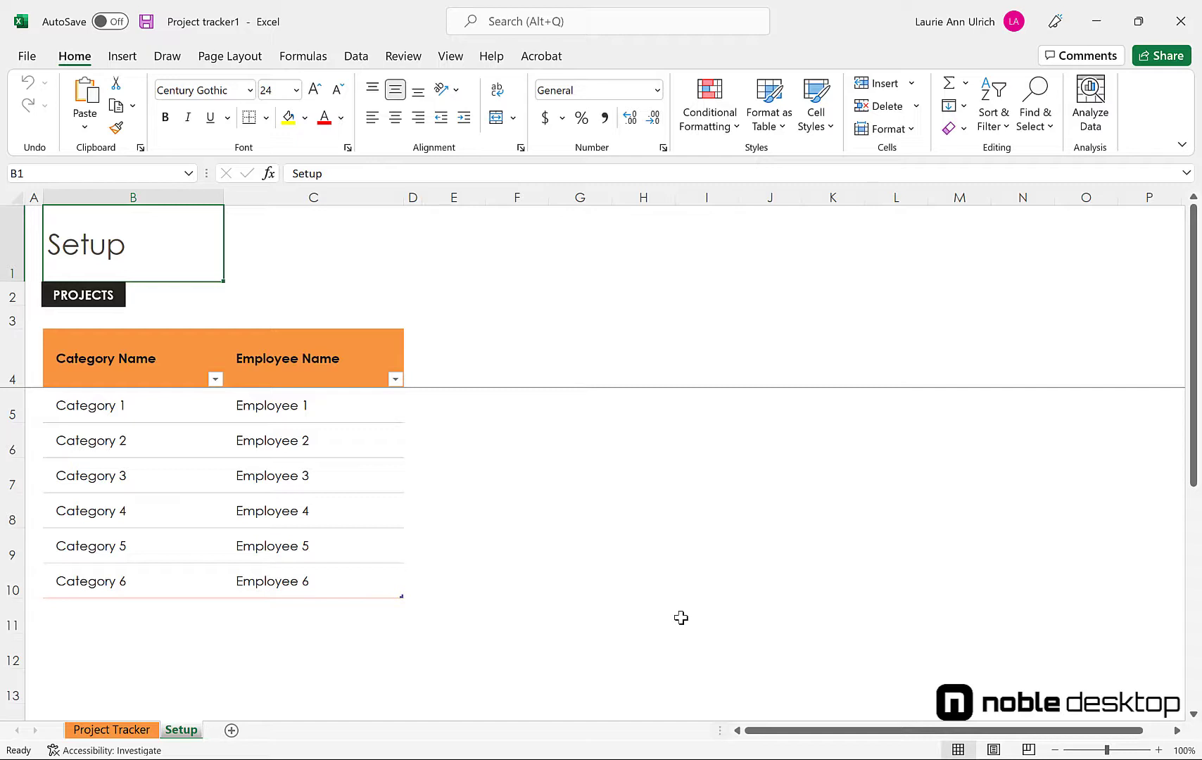
mouse_move(662, 613)
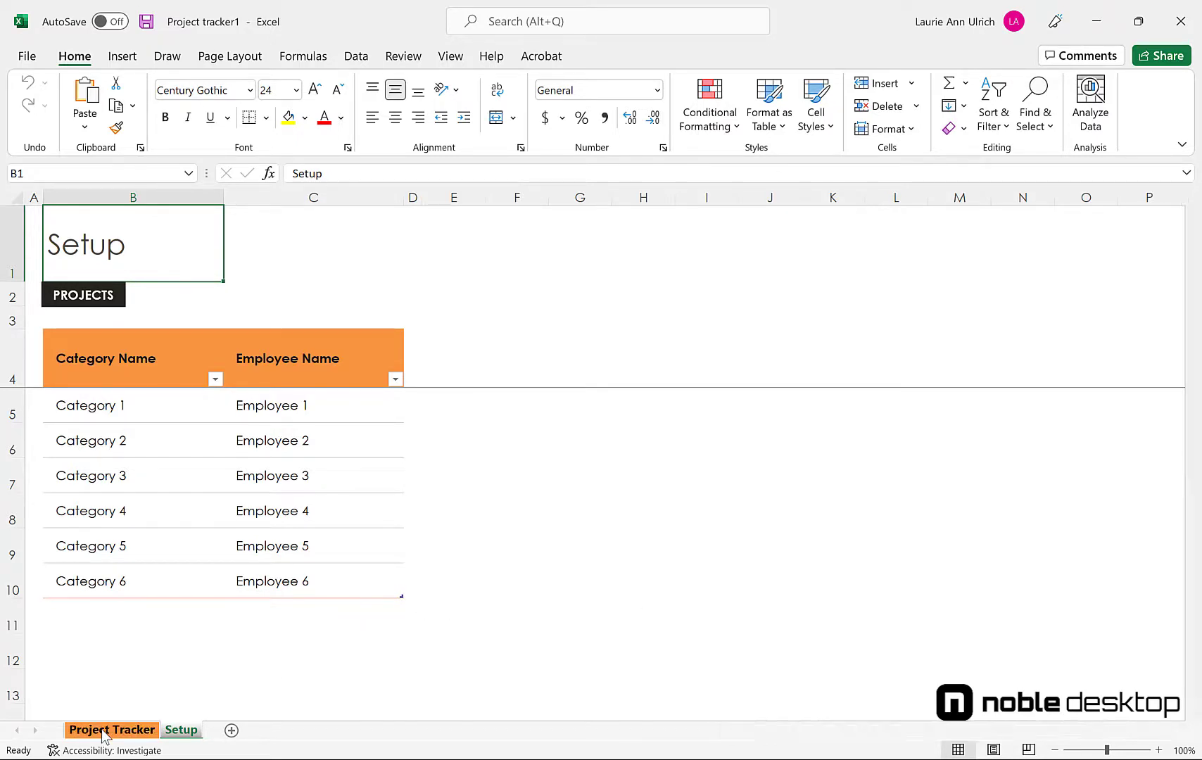
Step: Return to Project Tracker and scroll across to the Notes column and back
left_click(112, 729)
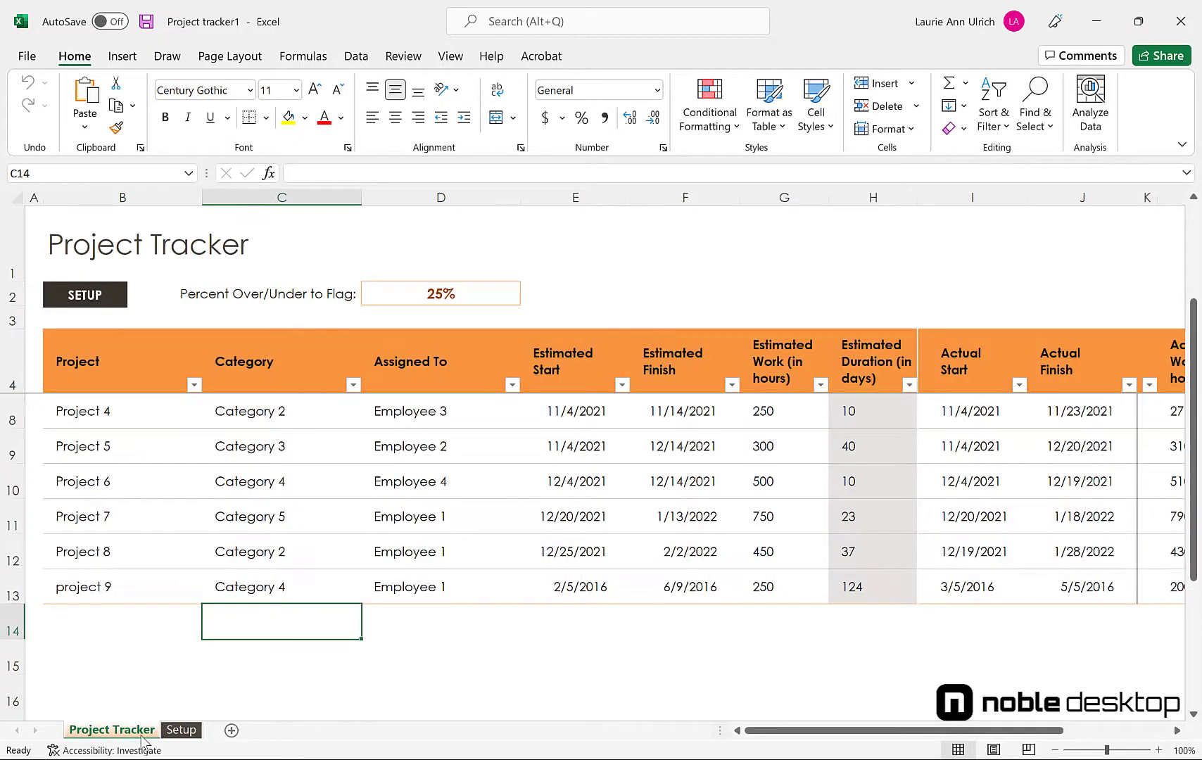
mouse_move(325, 700)
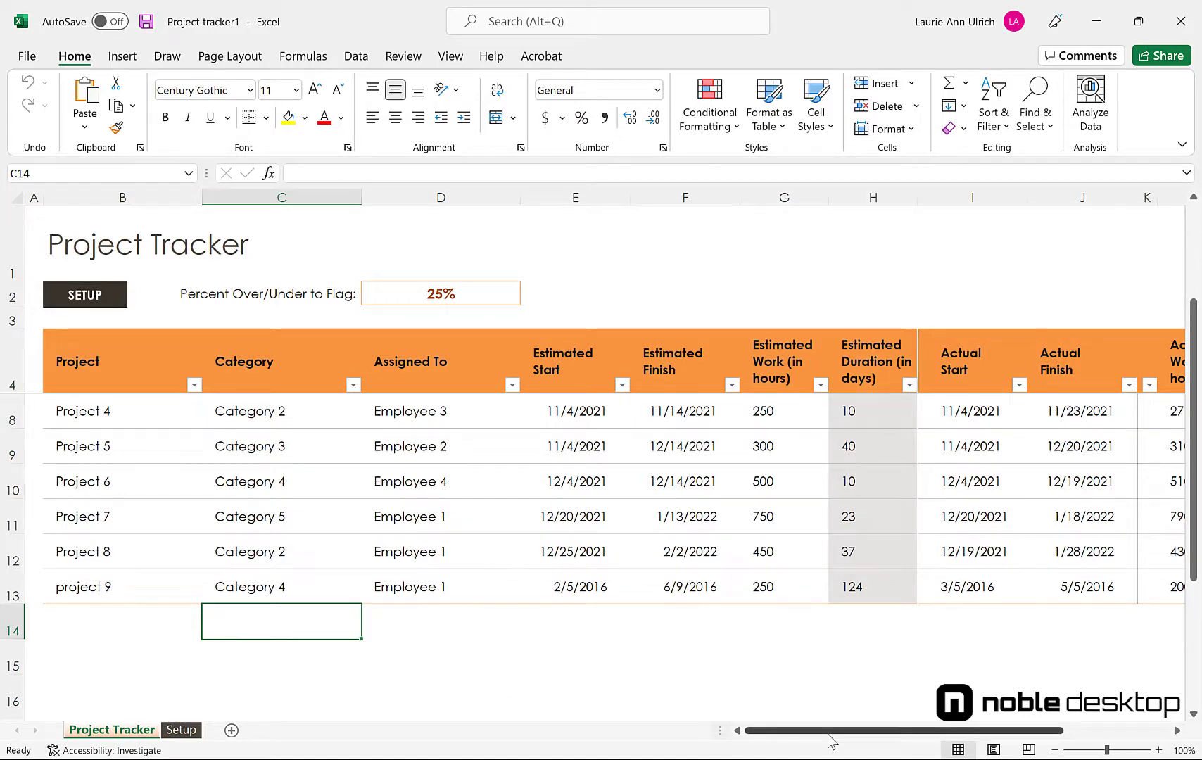
left_click_drag(832, 730, 1173, 730)
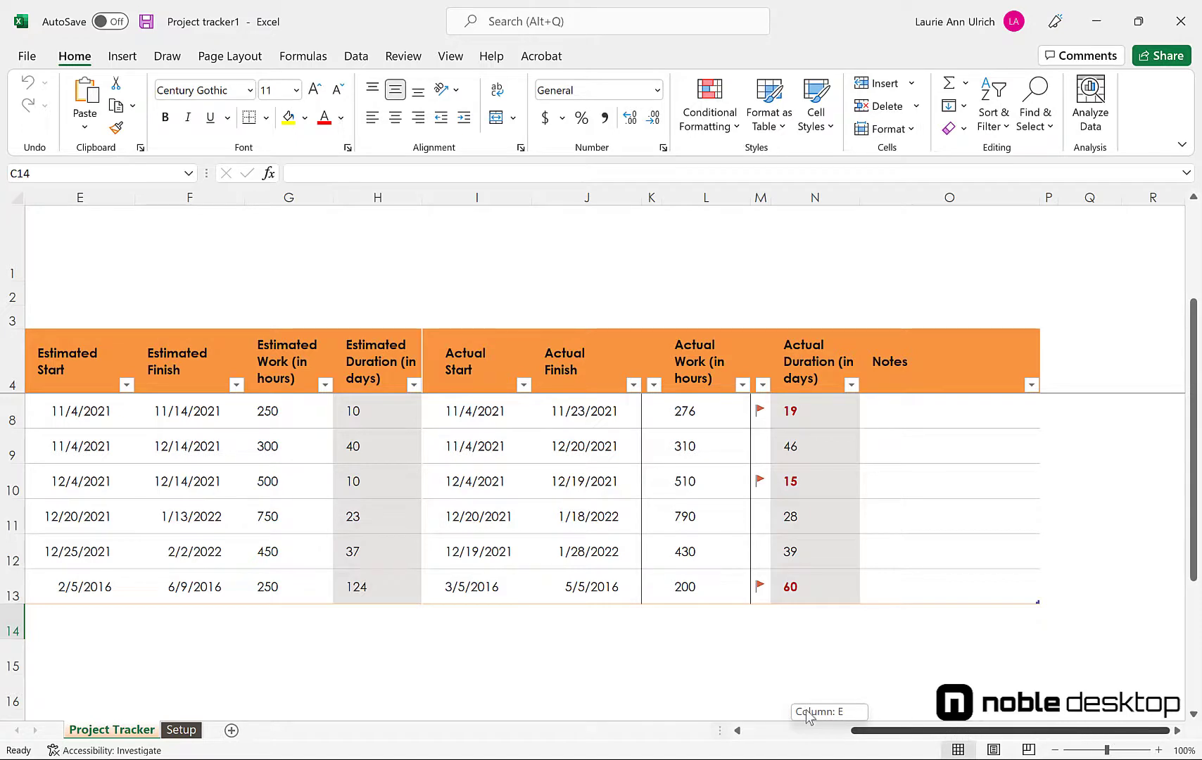
scroll("left", 3)
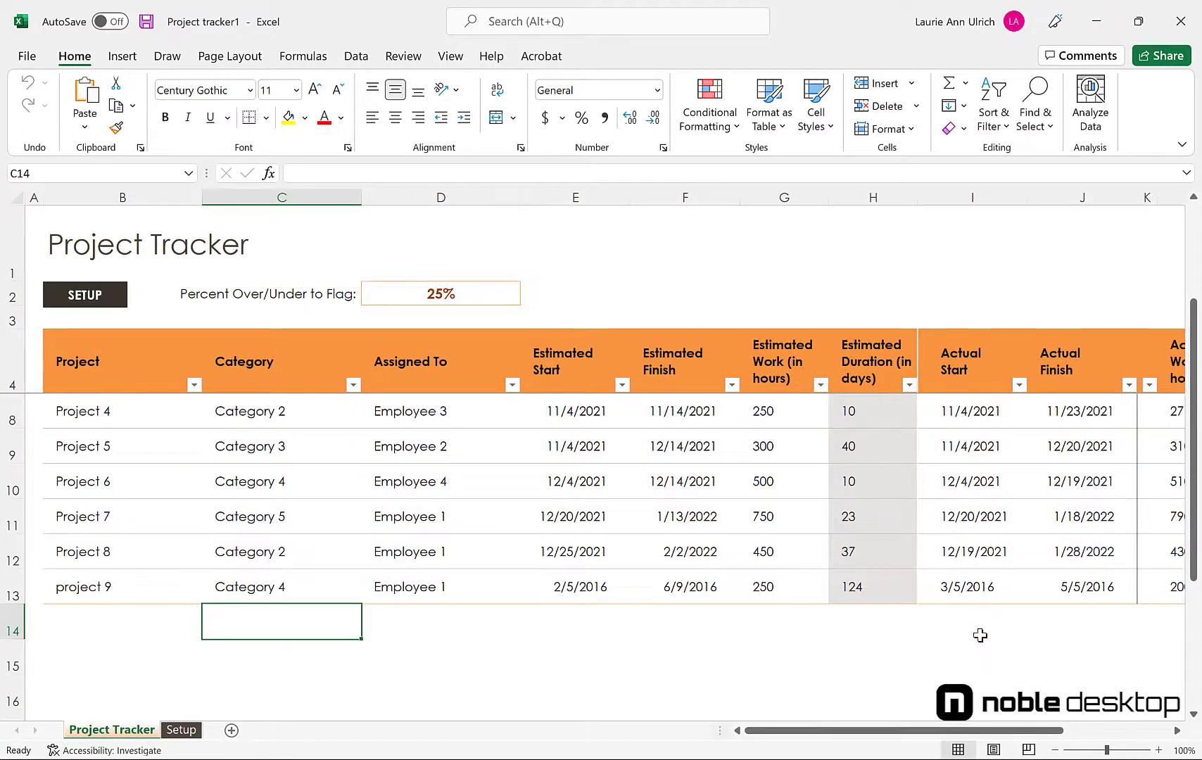